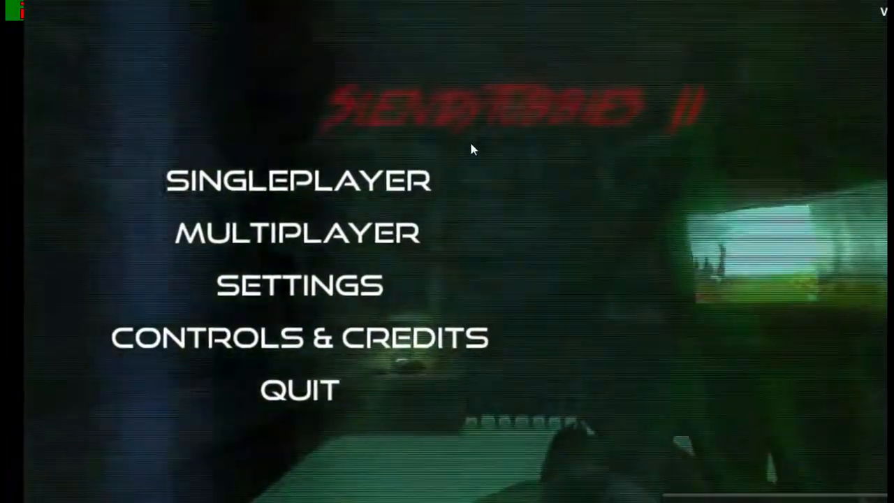
Pick the Slendytubbies (Classic) map in singleplayer and lower the custard amount below 15
{"action": "left_click", "coordinate": [298, 180]}
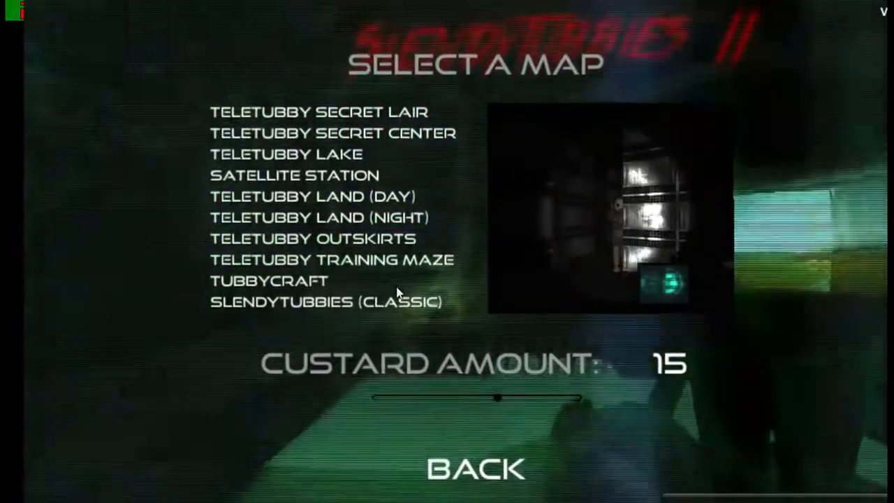
{"action": "left_click", "coordinate": [326, 301]}
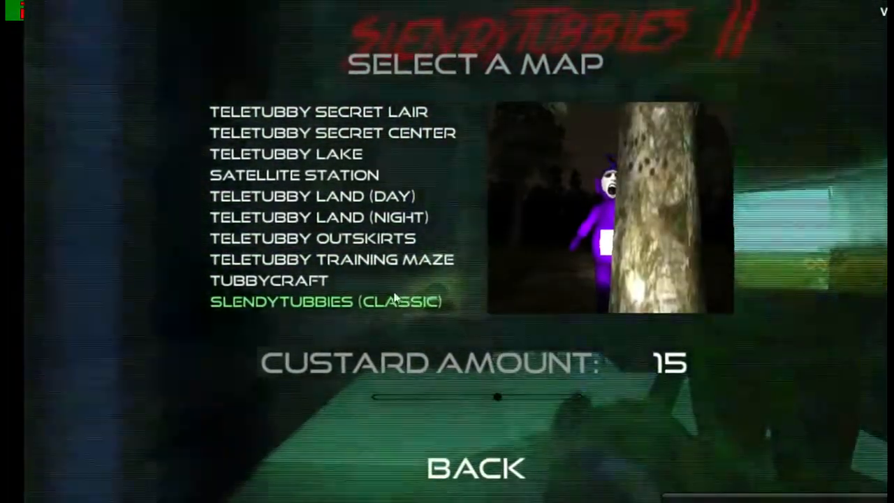
{"action": "left_click", "coordinate": [293, 174]}
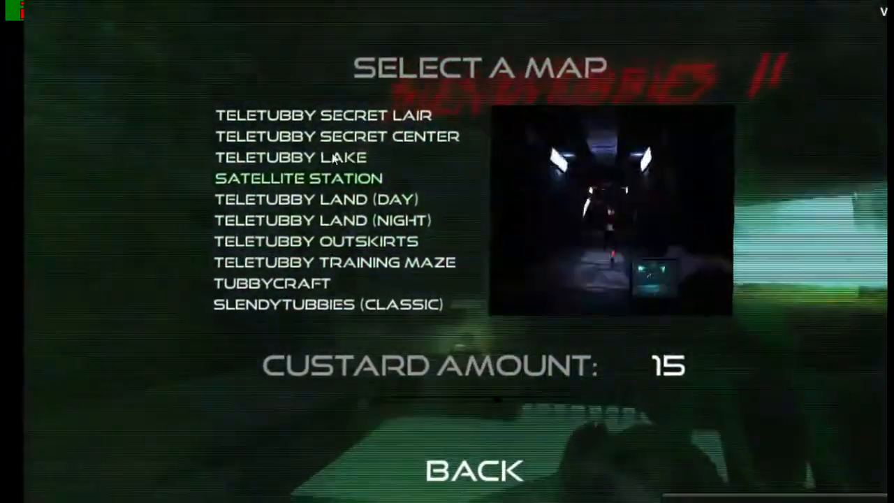
{"action": "left_click_drag", "start_coordinate": [580, 394], "coordinate": [475, 395]}
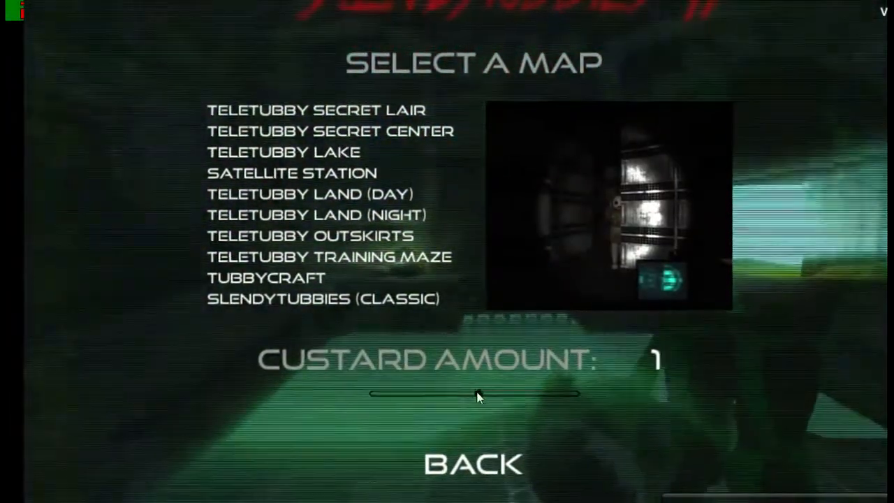
{"action": "left_click_drag", "start_coordinate": [479, 393], "coordinate": [460, 393]}
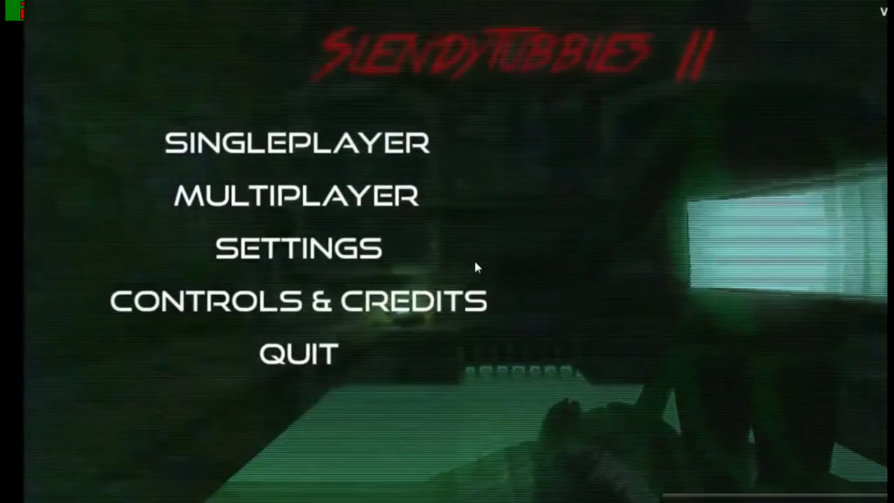
Start a new singleplayer round in the dark forest after dying
{"action": "left_click", "coordinate": [296, 143]}
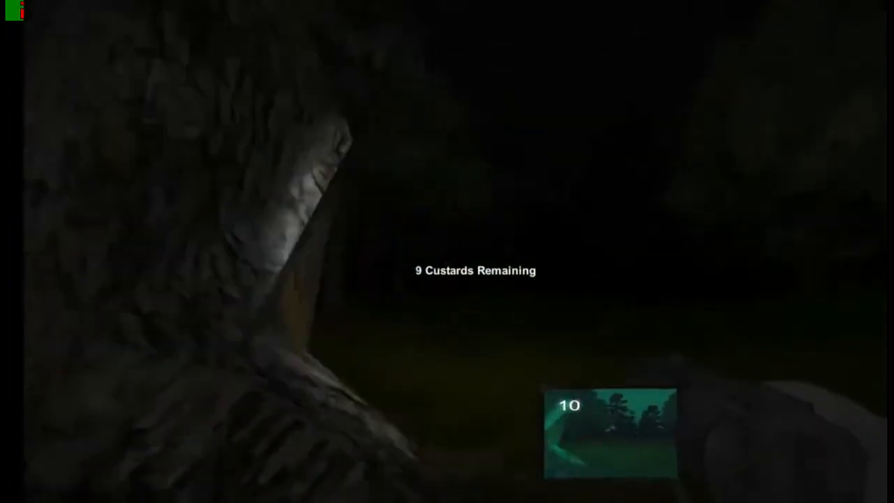